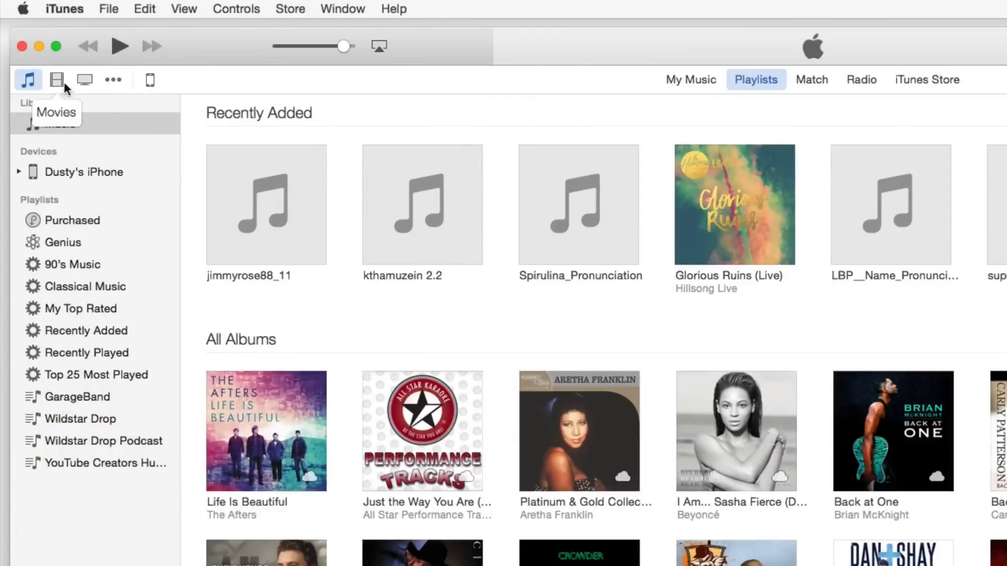
pyautogui.moveTo(84, 79)
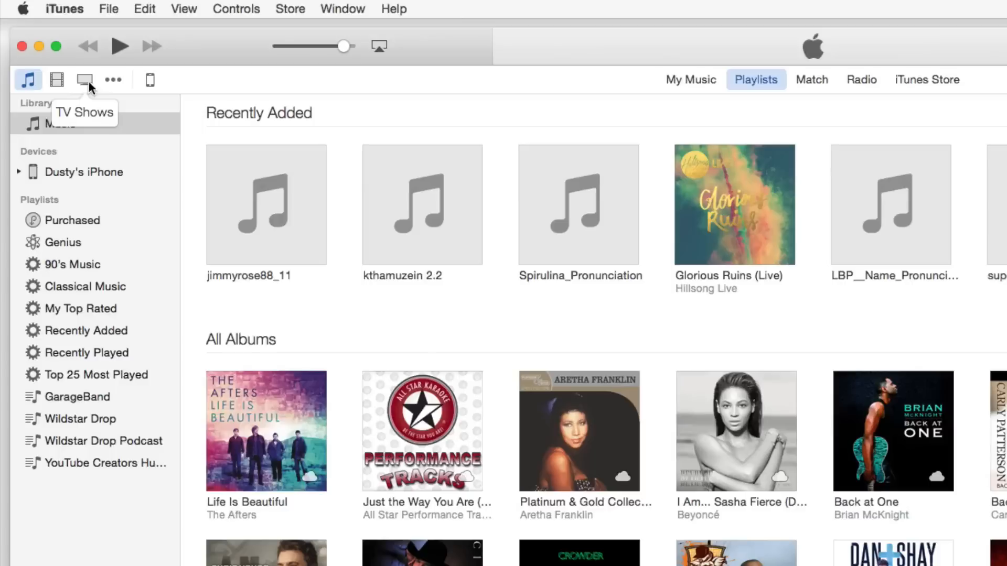
pyautogui.moveTo(105, 119)
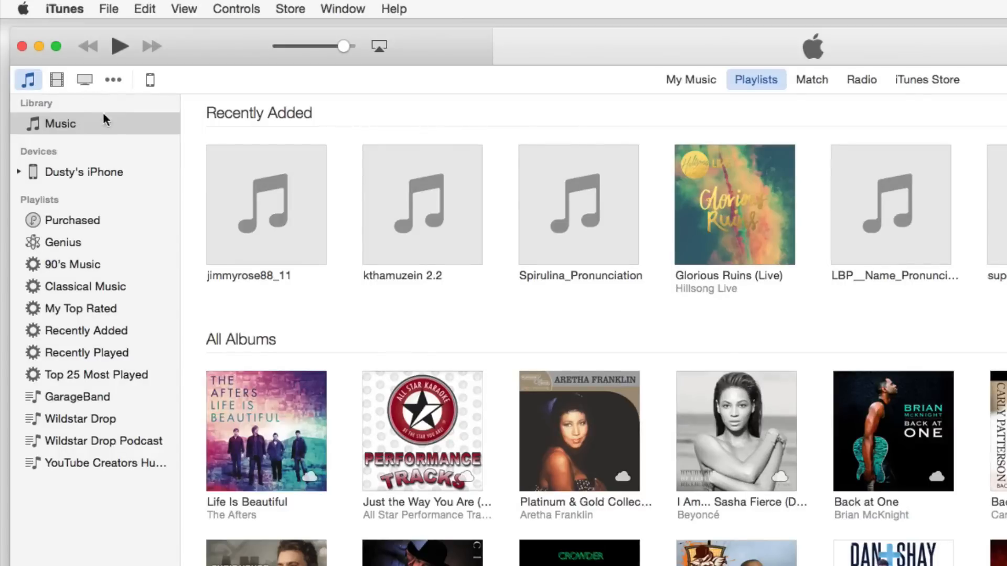
pyautogui.click(150, 79)
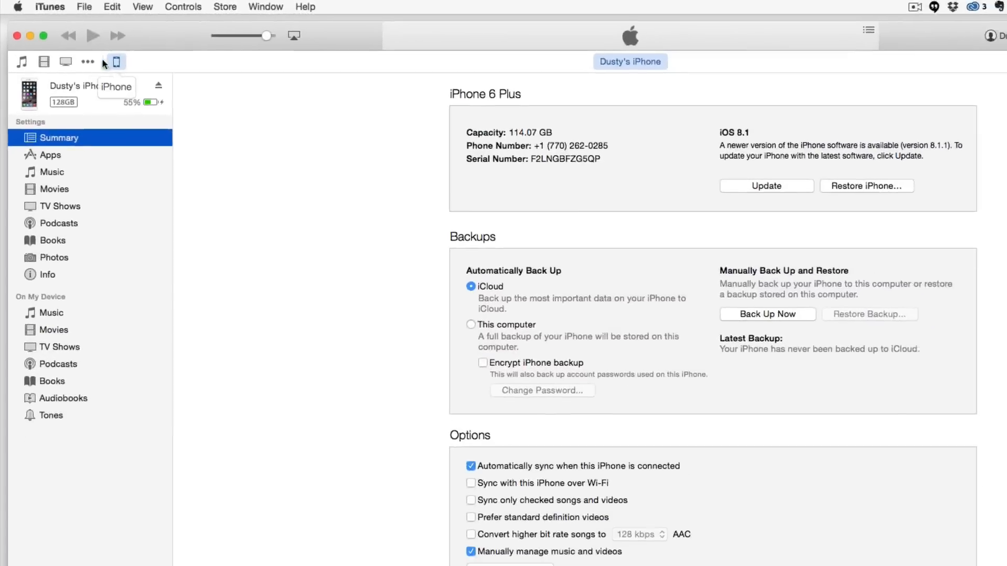
pyautogui.moveTo(80, 83)
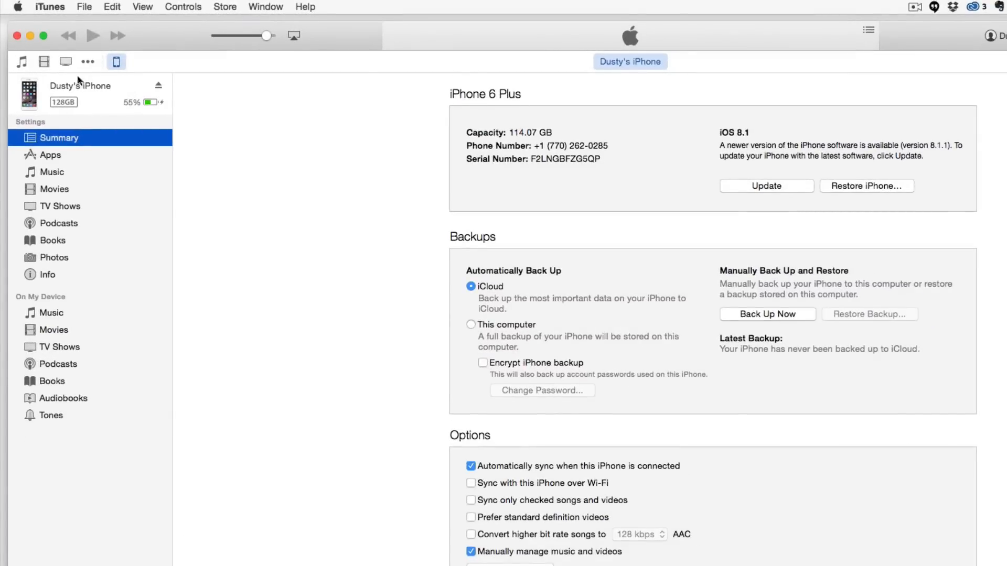
pyautogui.moveTo(117, 61)
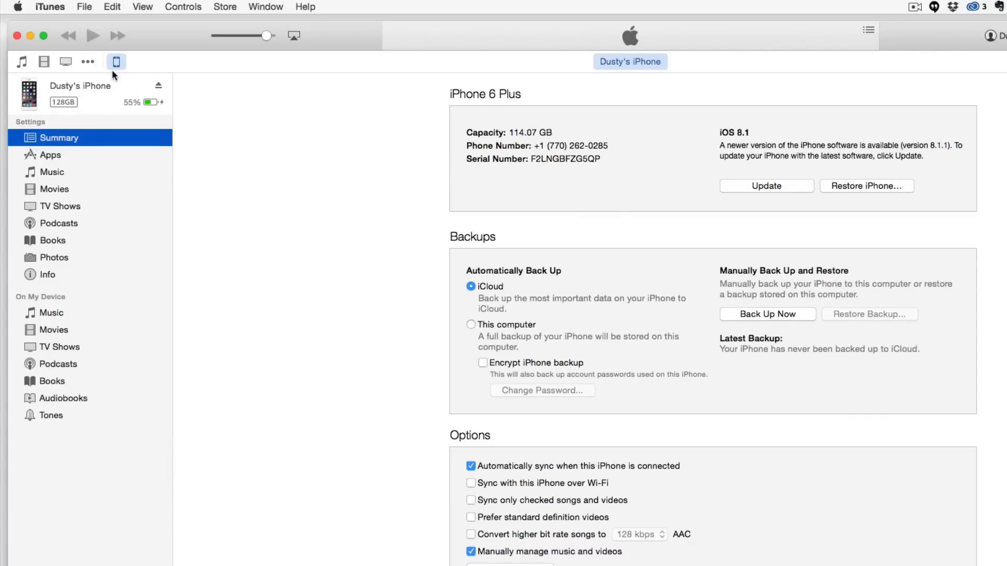
pyautogui.moveTo(111, 79)
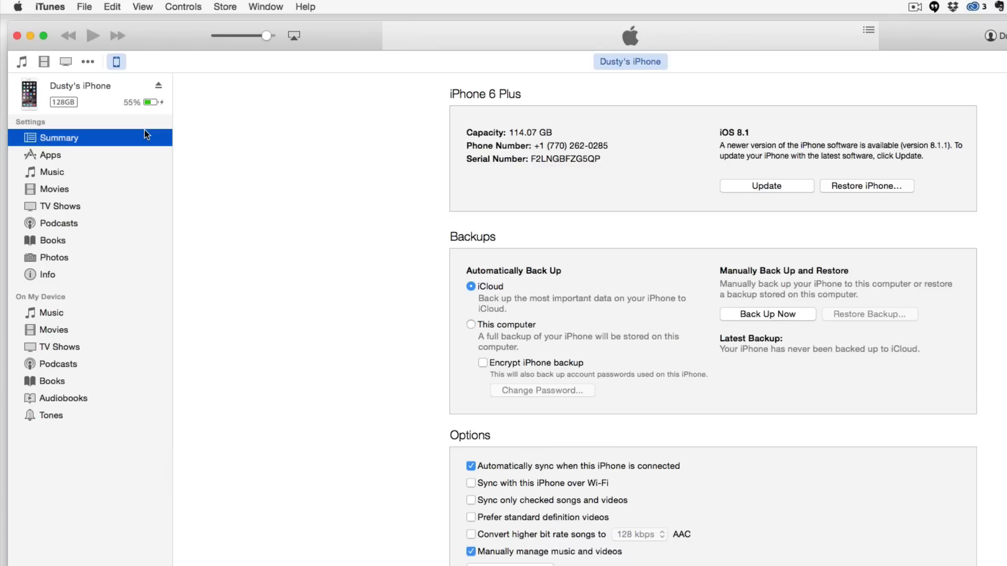
pyautogui.moveTo(147, 138)
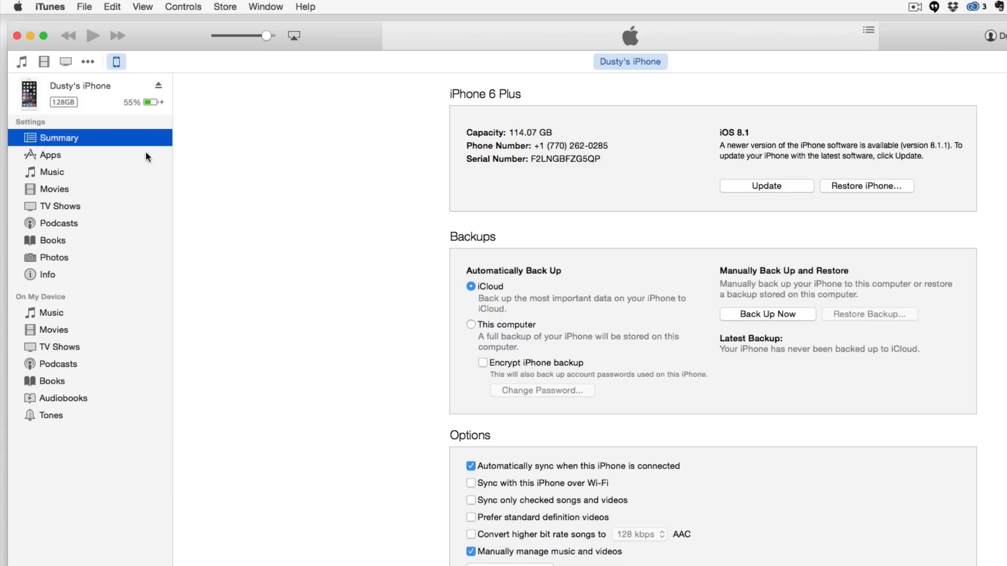
pyautogui.moveTo(114, 265)
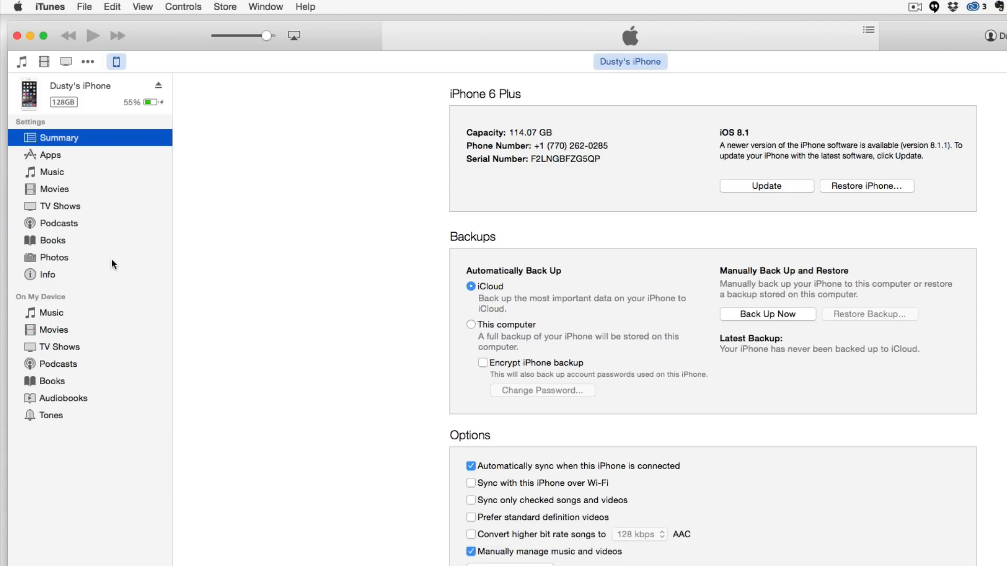
pyautogui.click(52, 172)
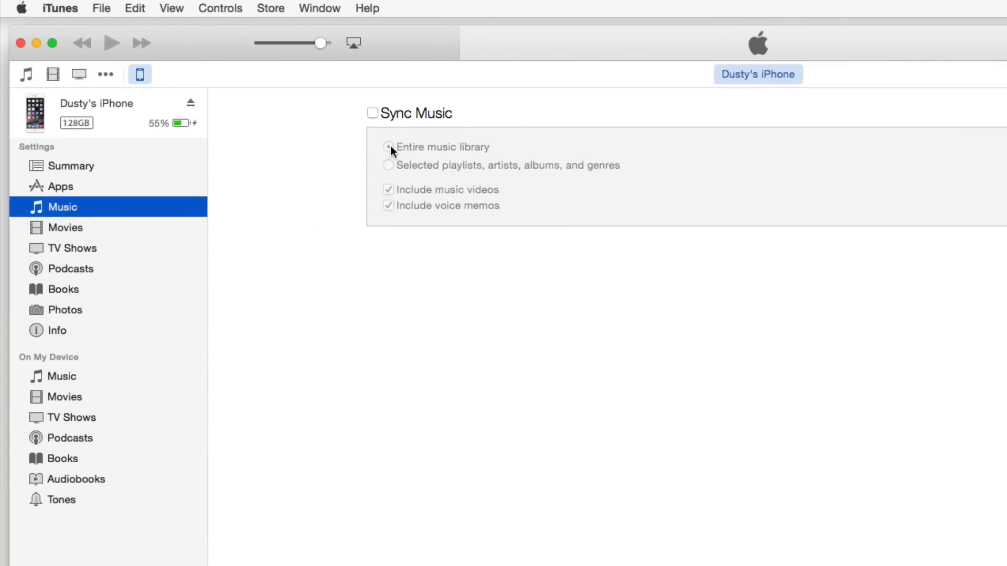
# Step: Check Sync Music so the iPhone syncs the entire 41-song library
pyautogui.click(373, 113)
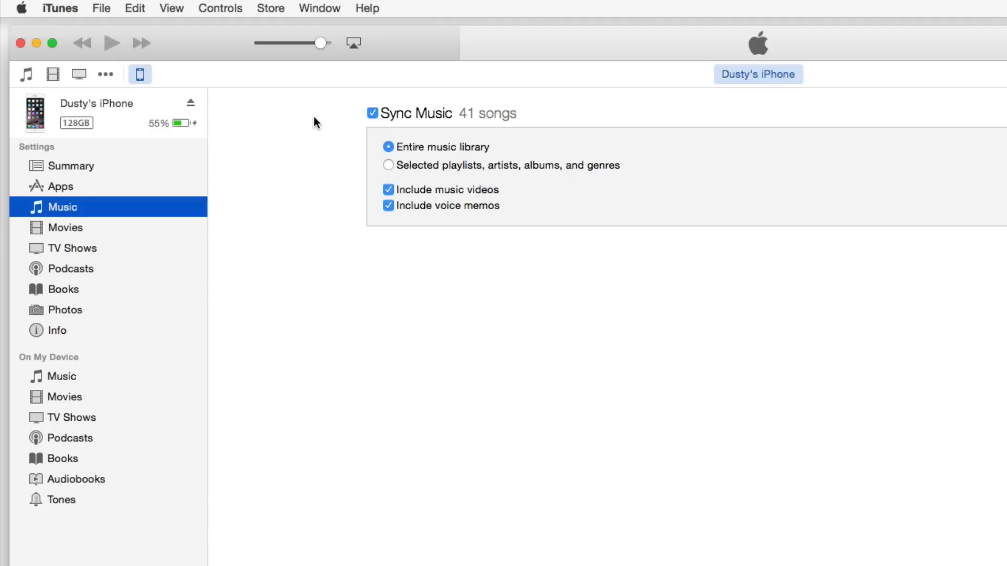
pyautogui.moveTo(401, 97)
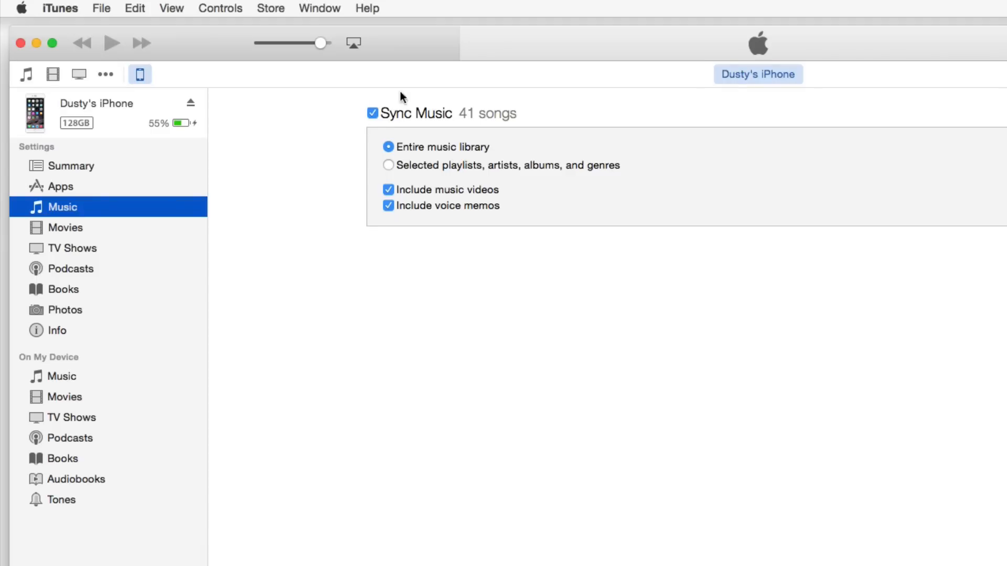
pyautogui.moveTo(346, 112)
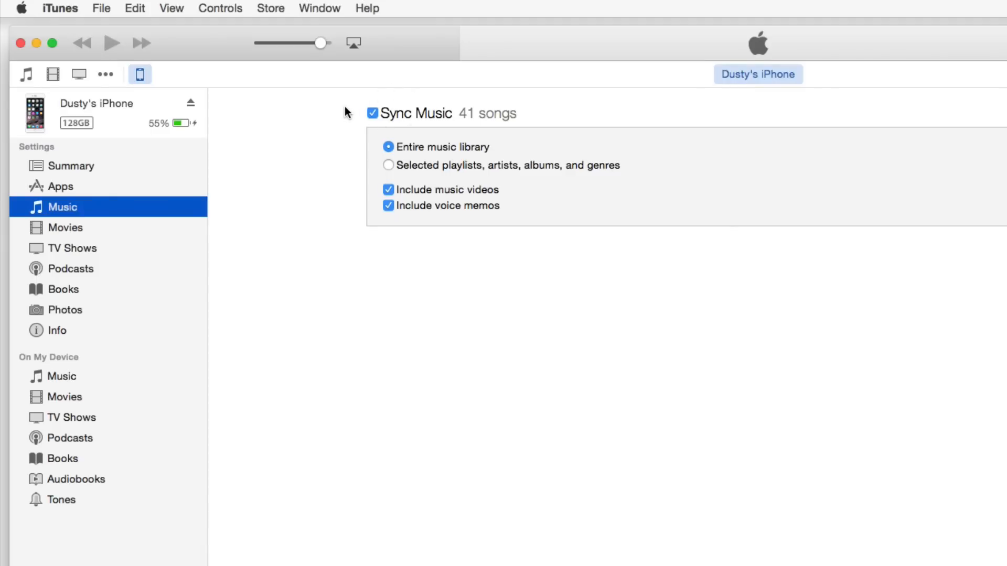
pyautogui.moveTo(190, 106)
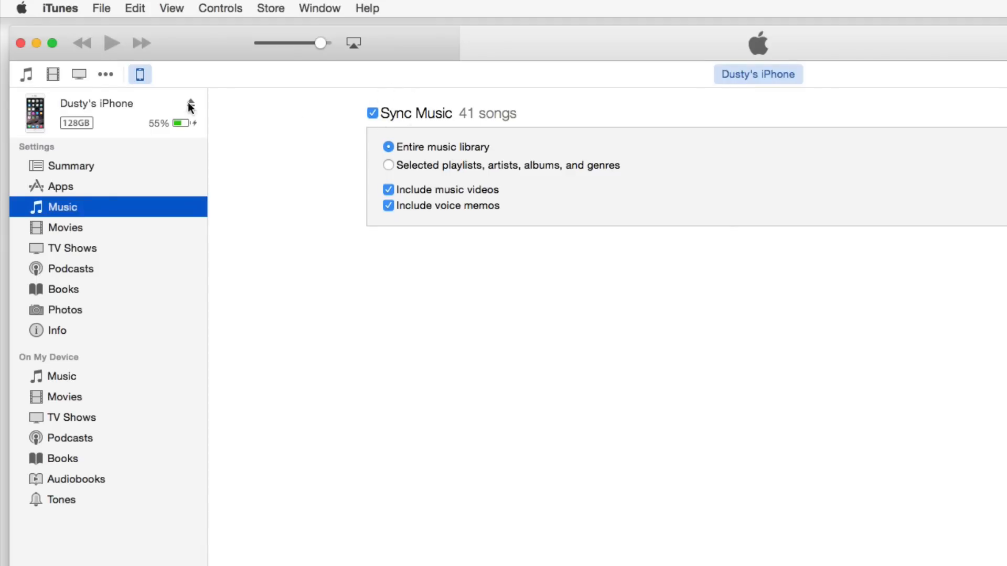
pyautogui.moveTo(257, 188)
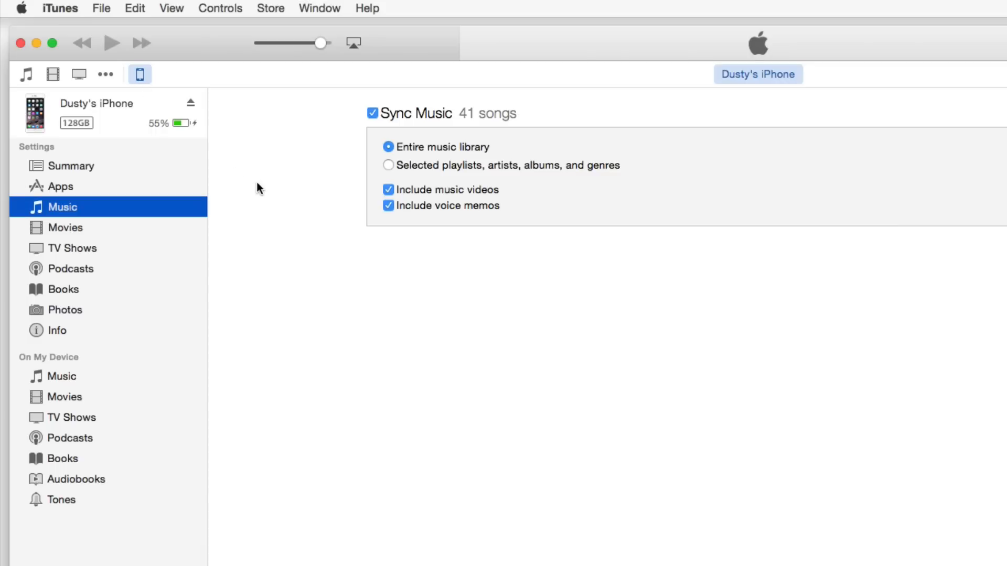
pyautogui.moveTo(261, 180)
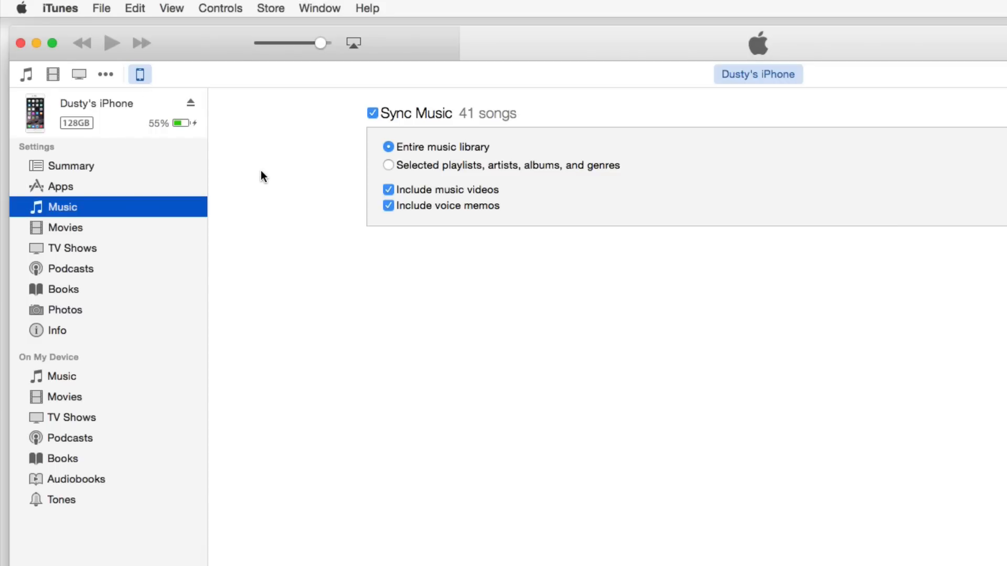
pyautogui.moveTo(267, 181)
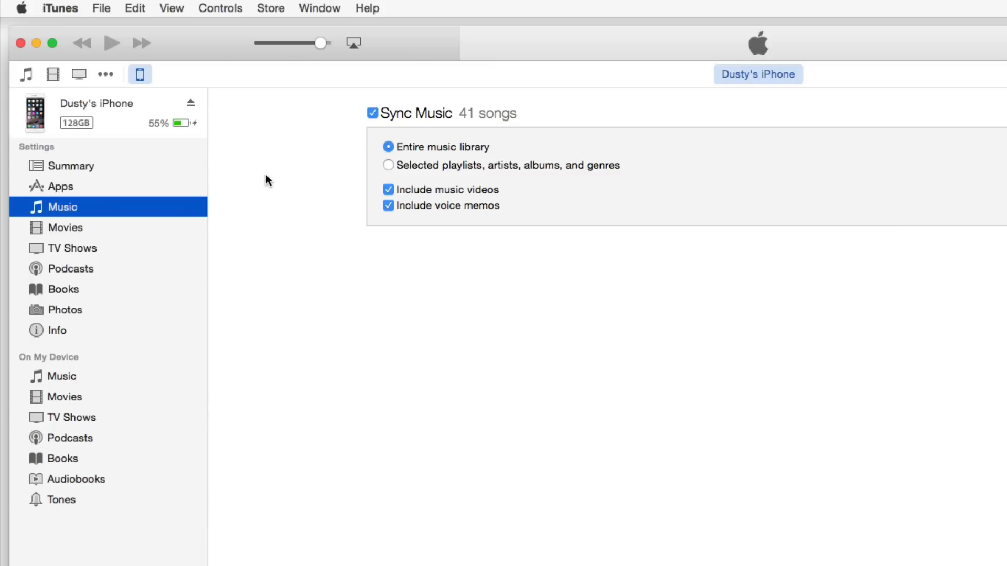
pyautogui.moveTo(261, 184)
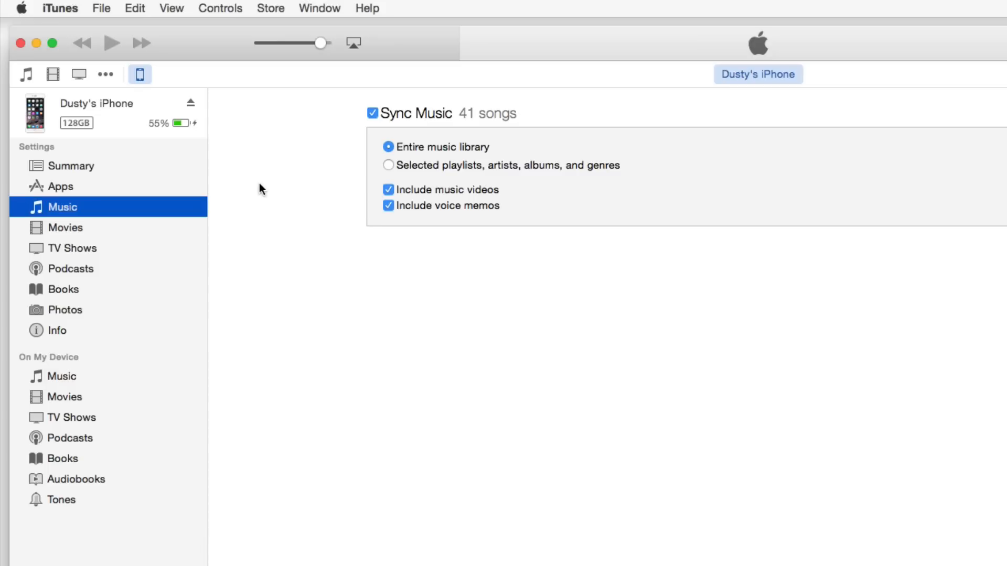
pyautogui.moveTo(250, 190)
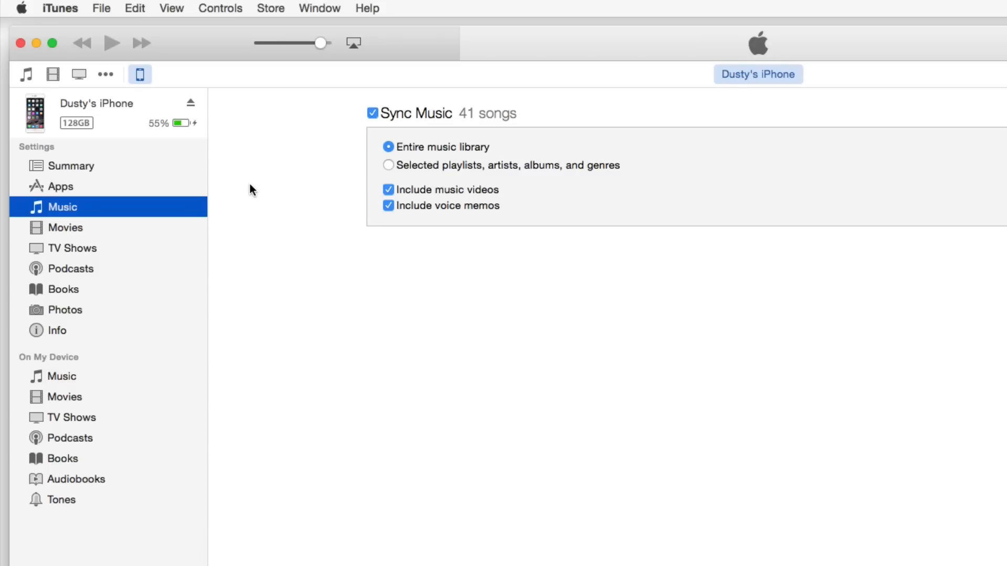
pyautogui.moveTo(269, 174)
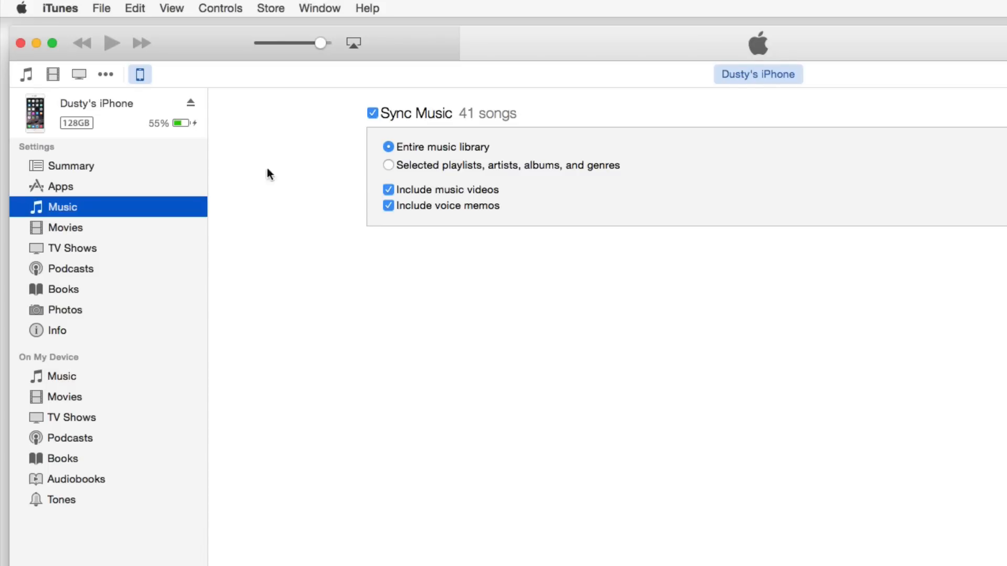
pyautogui.moveTo(371, 133)
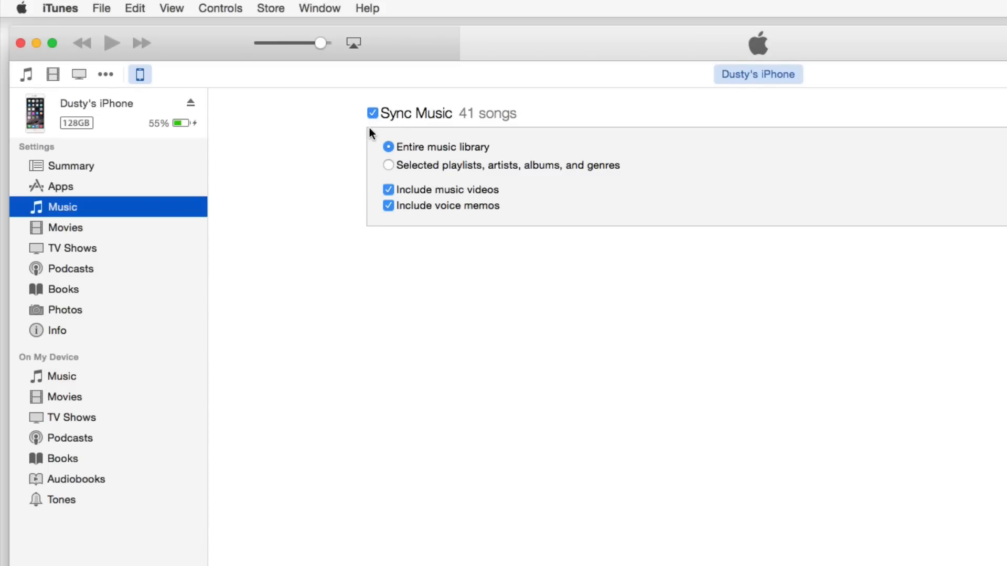
# Step: Uncheck Sync Music, go to the iPhone's Music list, and choose Don't Apply
pyautogui.click(373, 114)
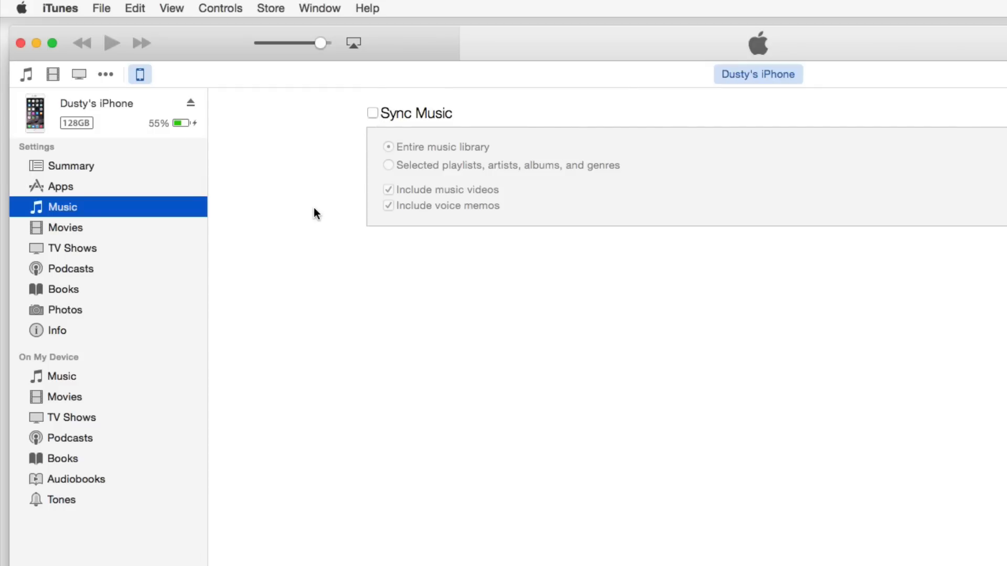
pyautogui.moveTo(51, 377)
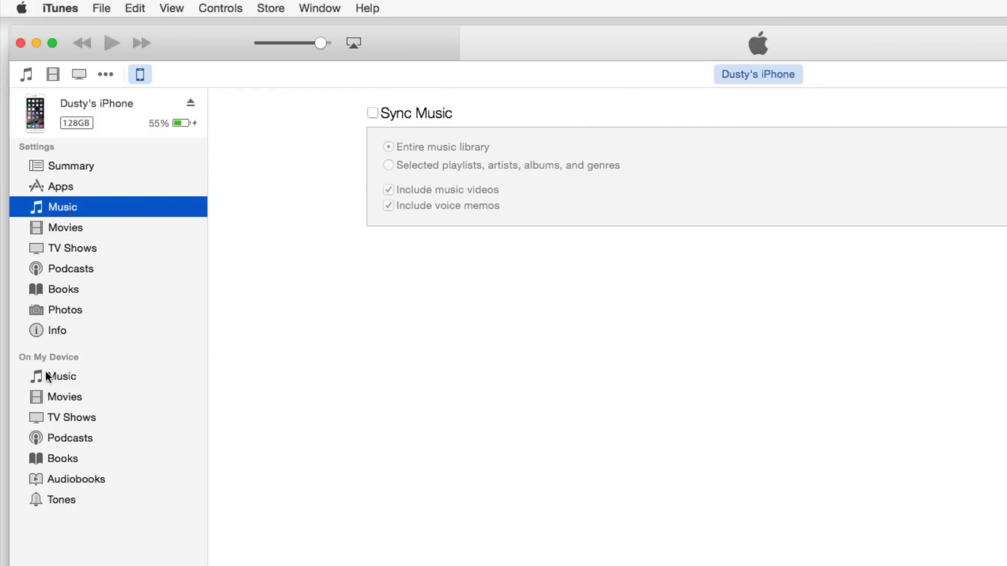
pyautogui.moveTo(64, 375)
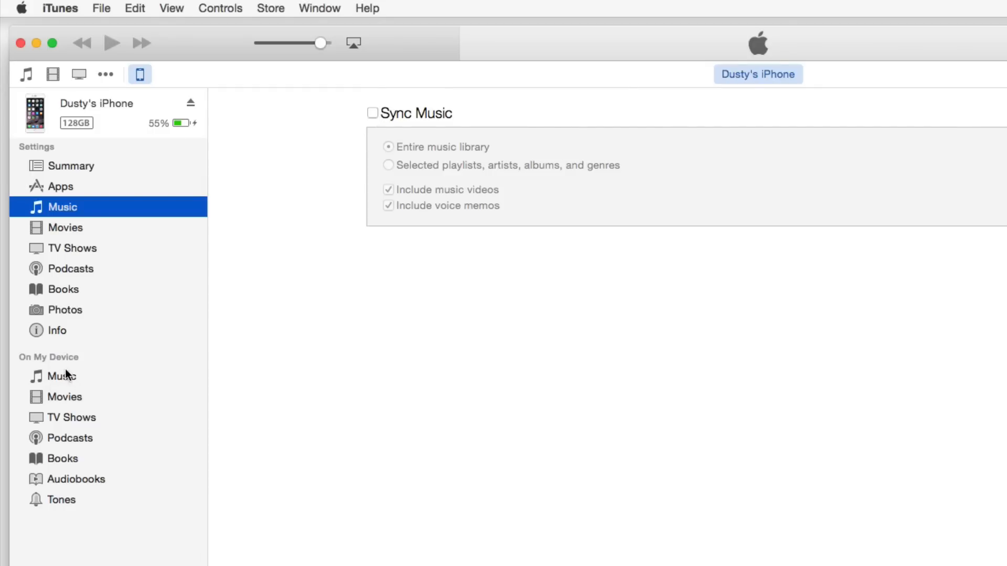
pyautogui.click(62, 377)
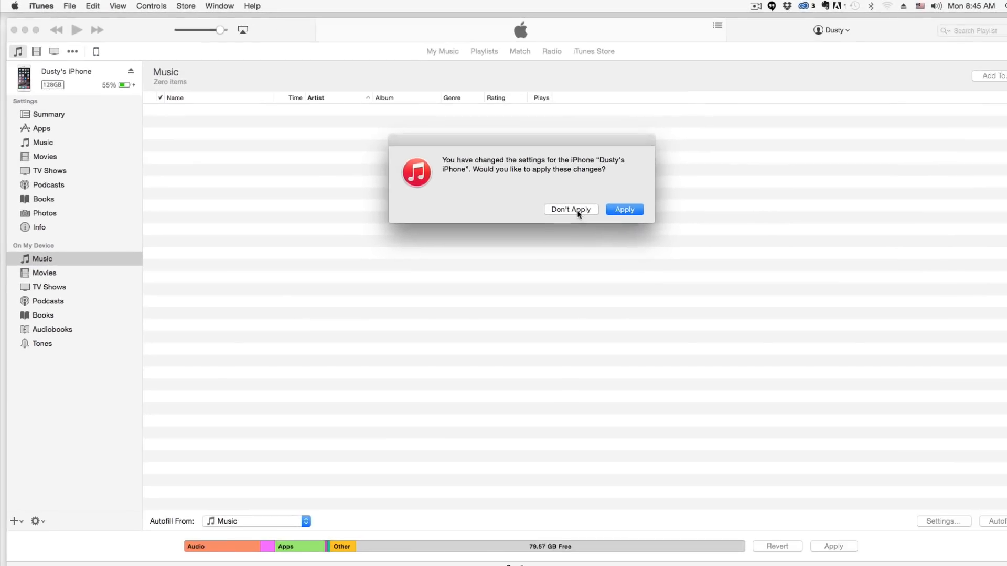
pyautogui.click(570, 209)
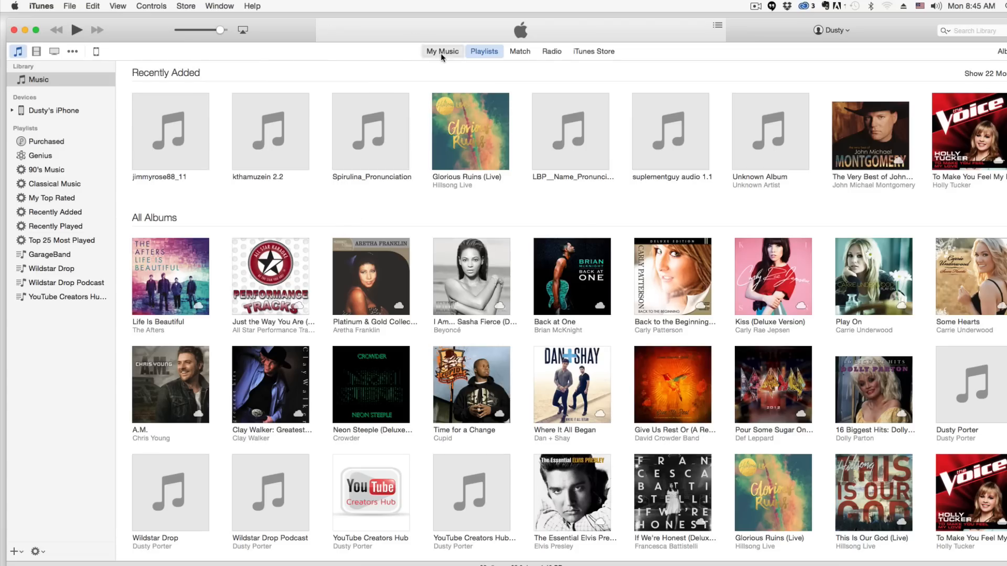
pyautogui.click(442, 51)
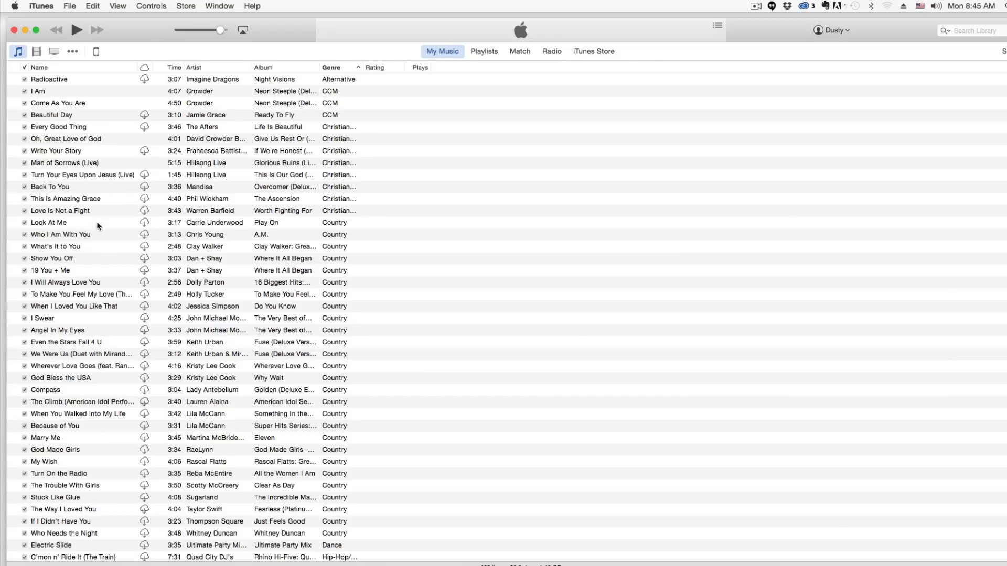
pyautogui.click(49, 79)
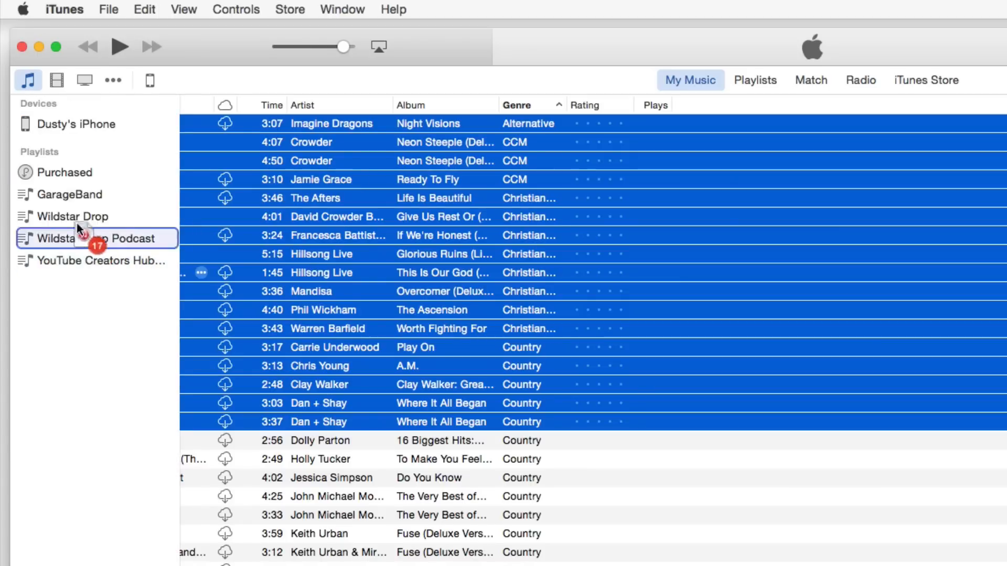
pyautogui.moveTo(83, 238); pyautogui.dragTo(74, 152)
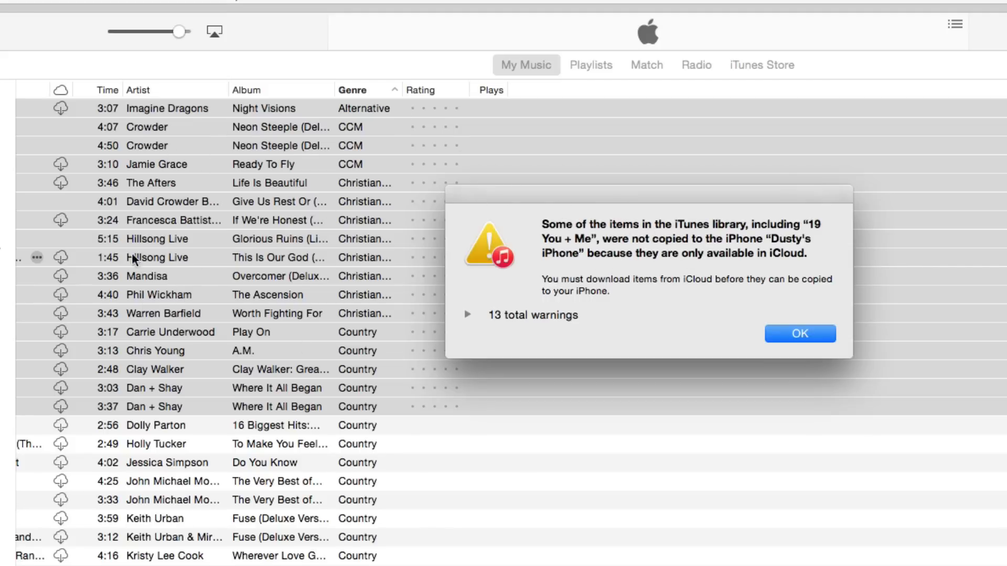
pyautogui.moveTo(159, 205)
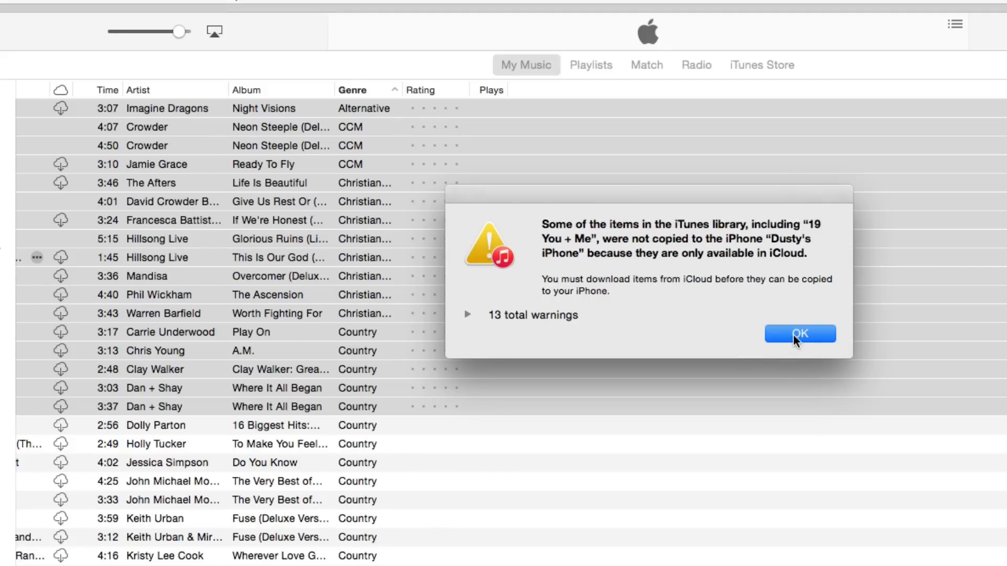
pyautogui.click(799, 333)
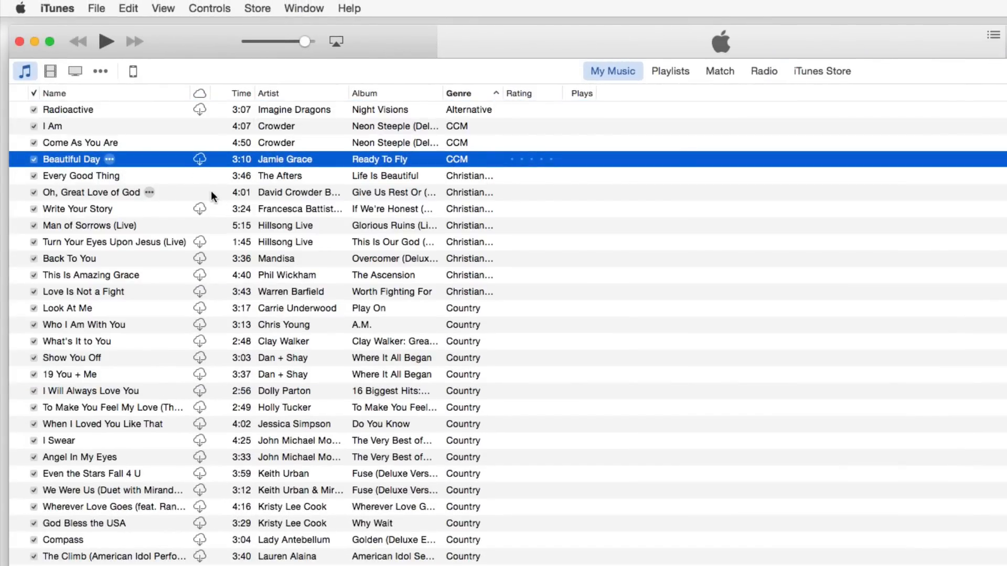
pyautogui.click(199, 159)
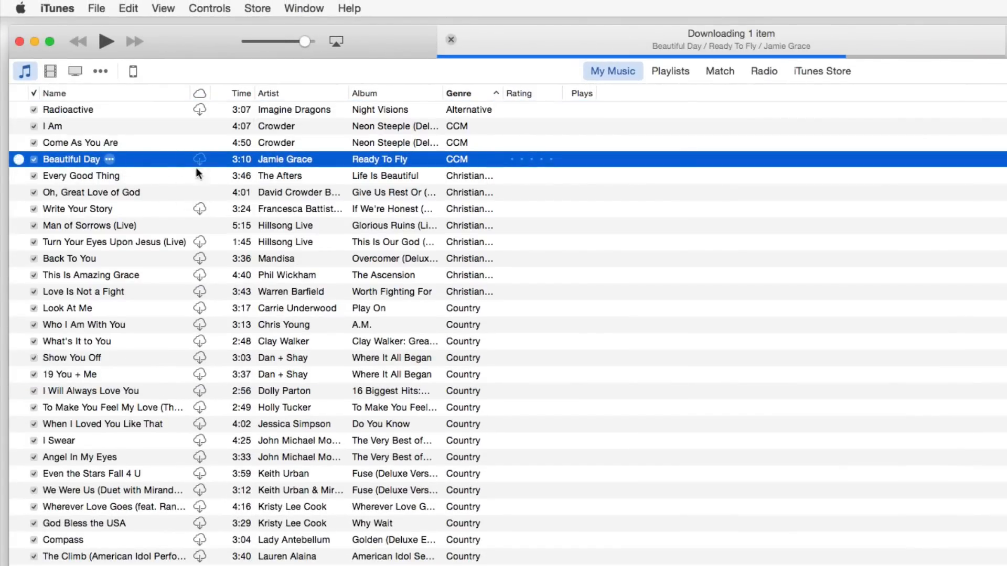
pyautogui.click(80, 143)
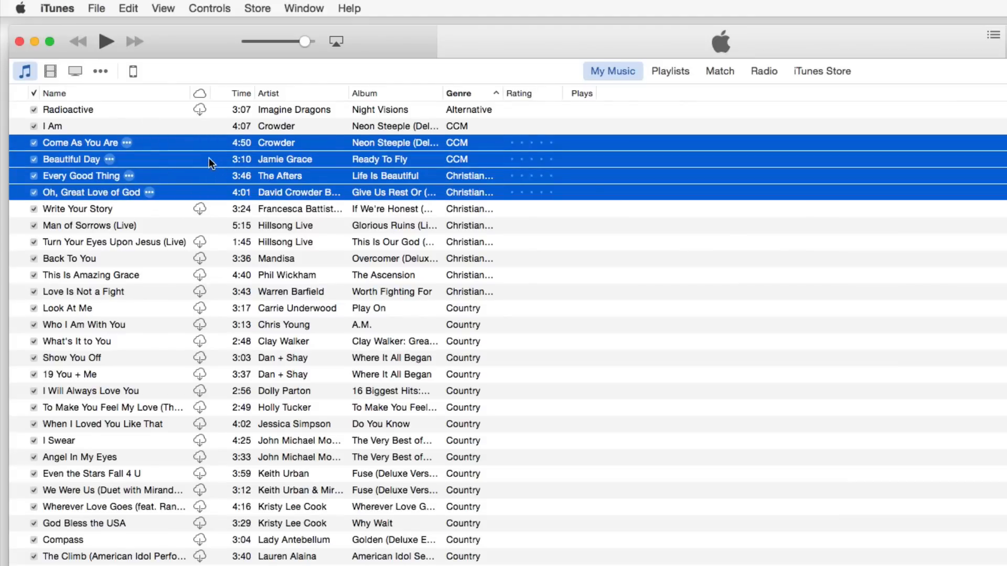
pyautogui.click(133, 71)
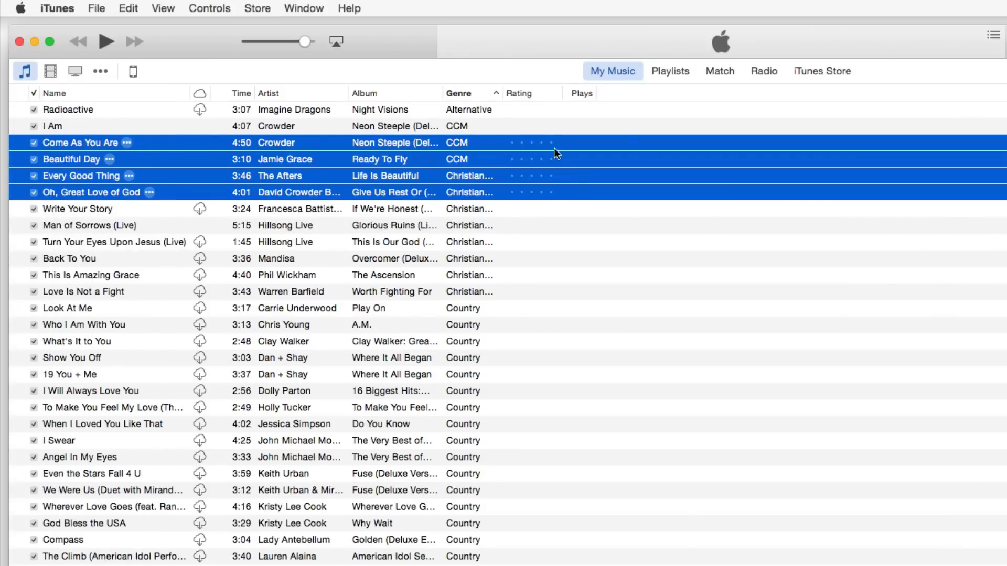
pyautogui.click(132, 72)
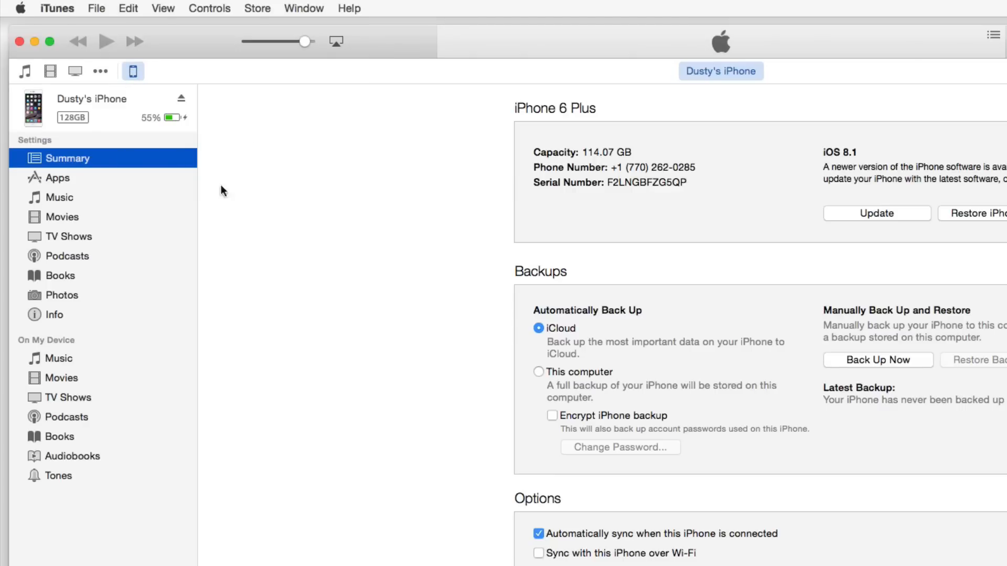
pyautogui.click(58, 358)
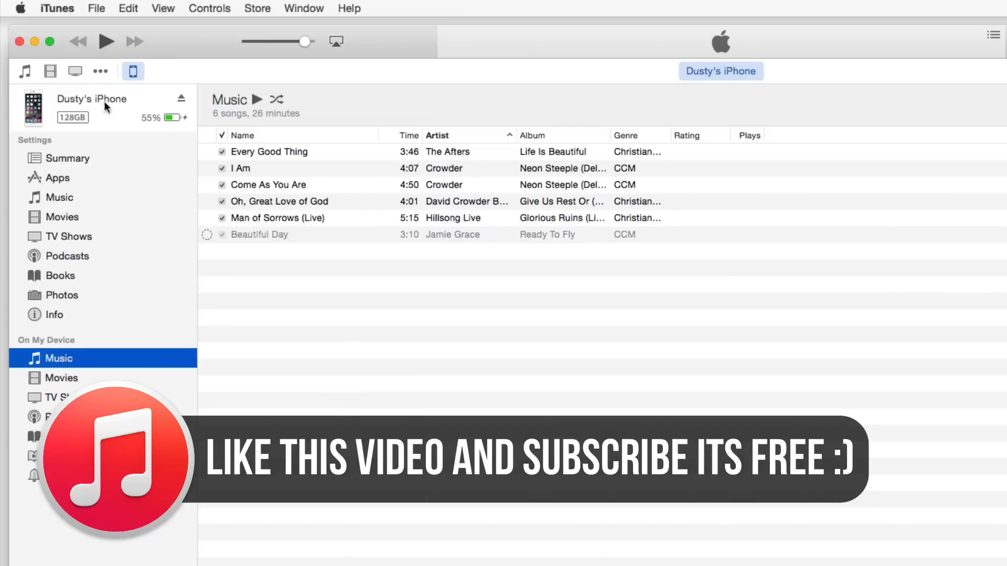
pyautogui.moveTo(93, 175)
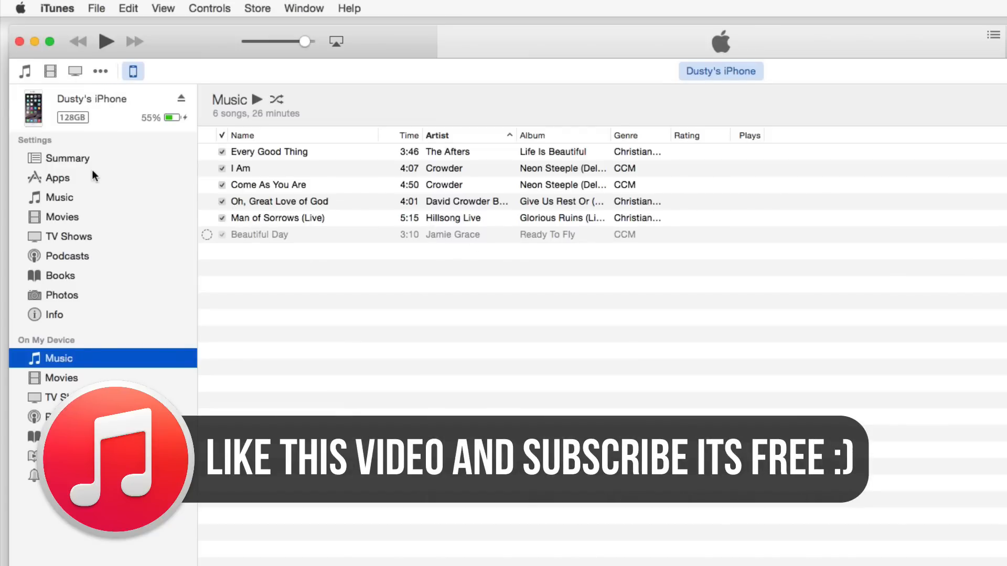
pyautogui.moveTo(64, 194)
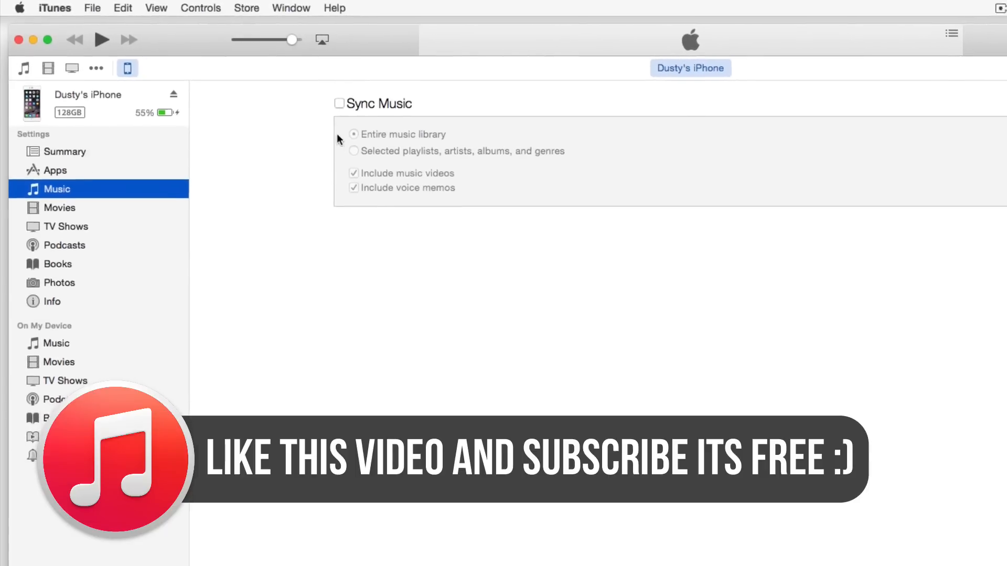
pyautogui.click(340, 104)
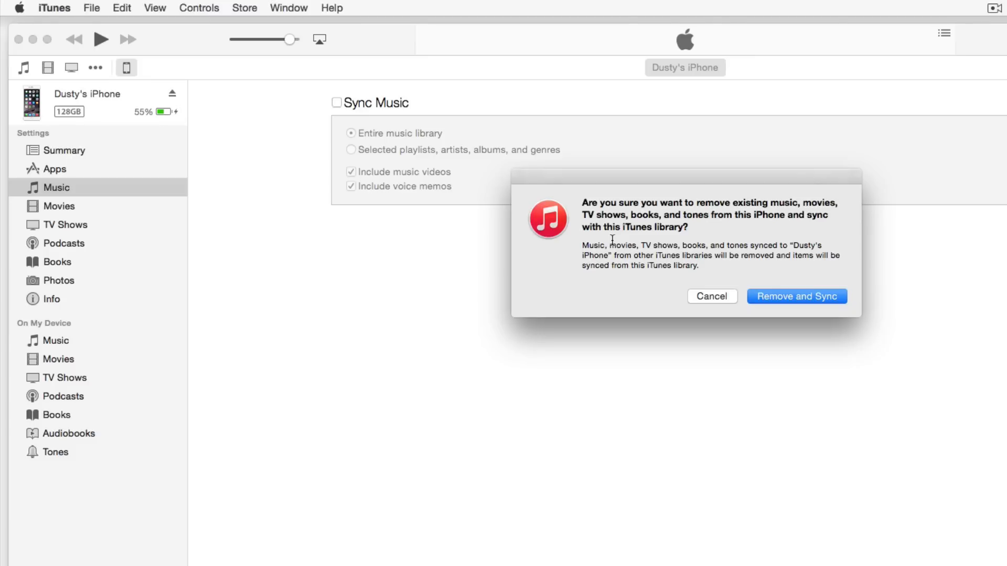
pyautogui.click(711, 295)
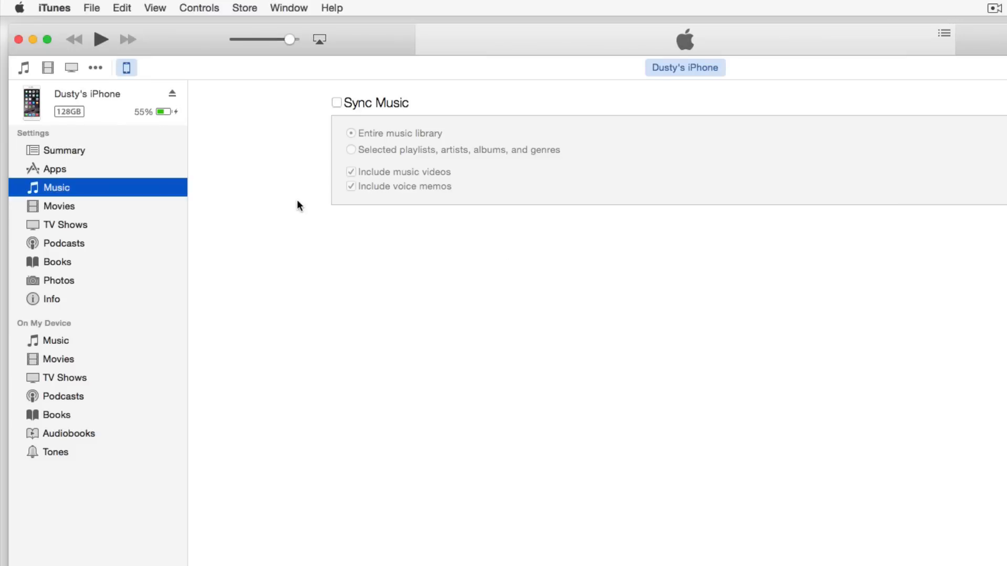
pyautogui.moveTo(147, 114)
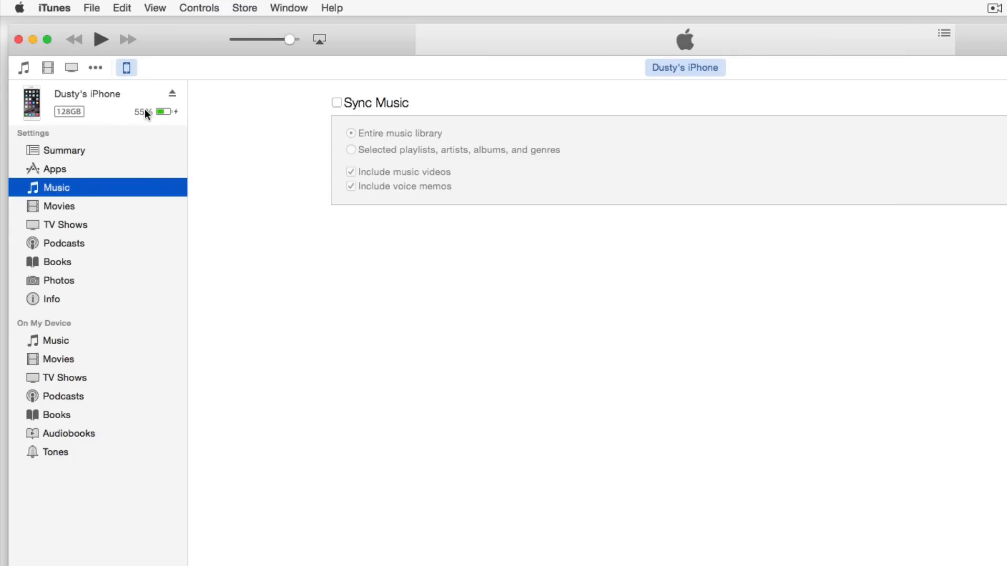